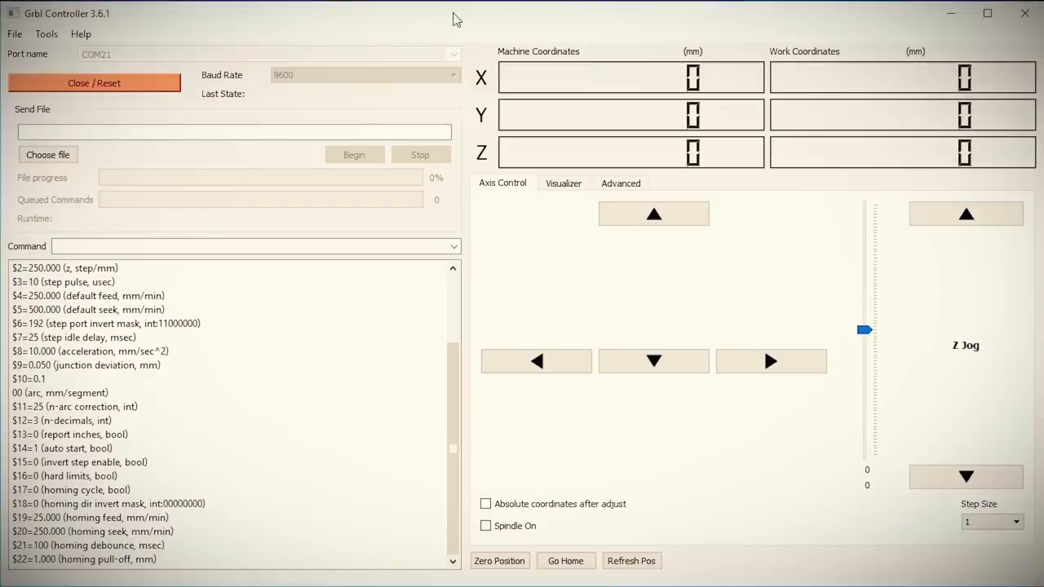
Add 'M03 ;send wakeup signal' and 'G04 P20 ;pause program for 20 seconds' lines after the header.
{"action": "left_click", "coordinate": [487, 525]}
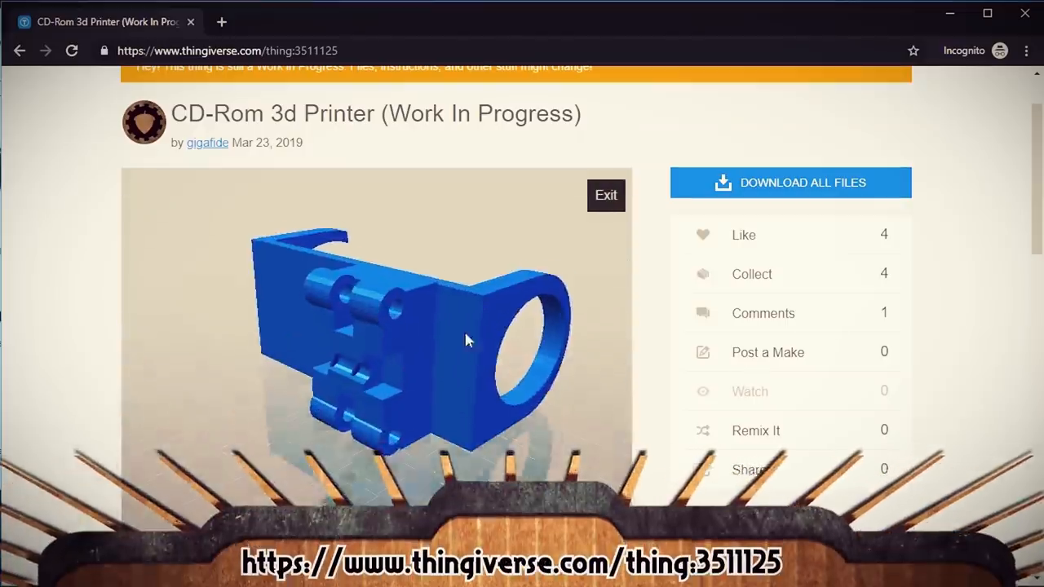
{"action": "left_click_drag", "start_coordinate": [470, 341], "coordinate": [519, 440]}
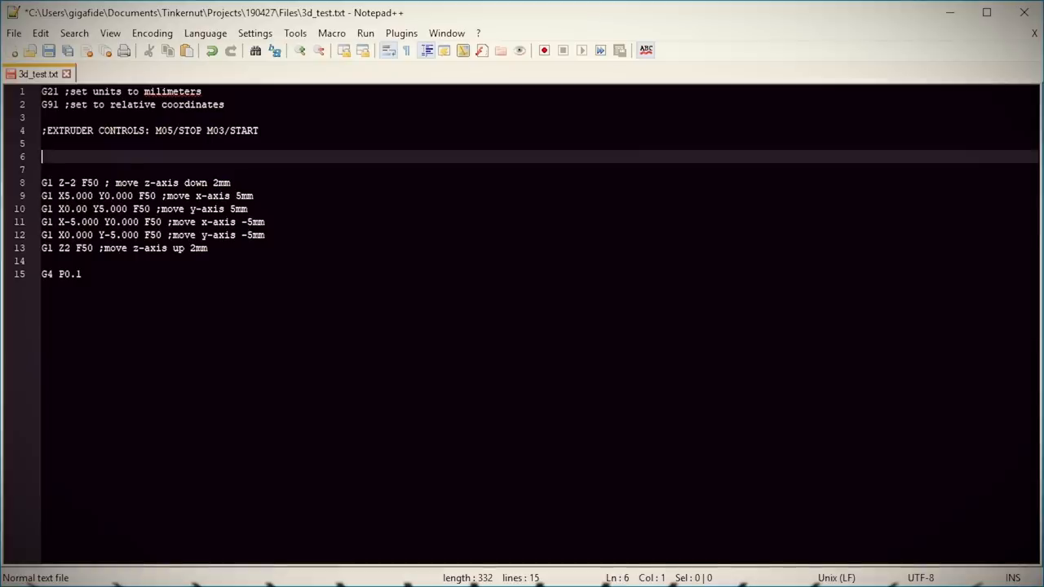
{"action": "type", "text": "M03 ;send wa"}
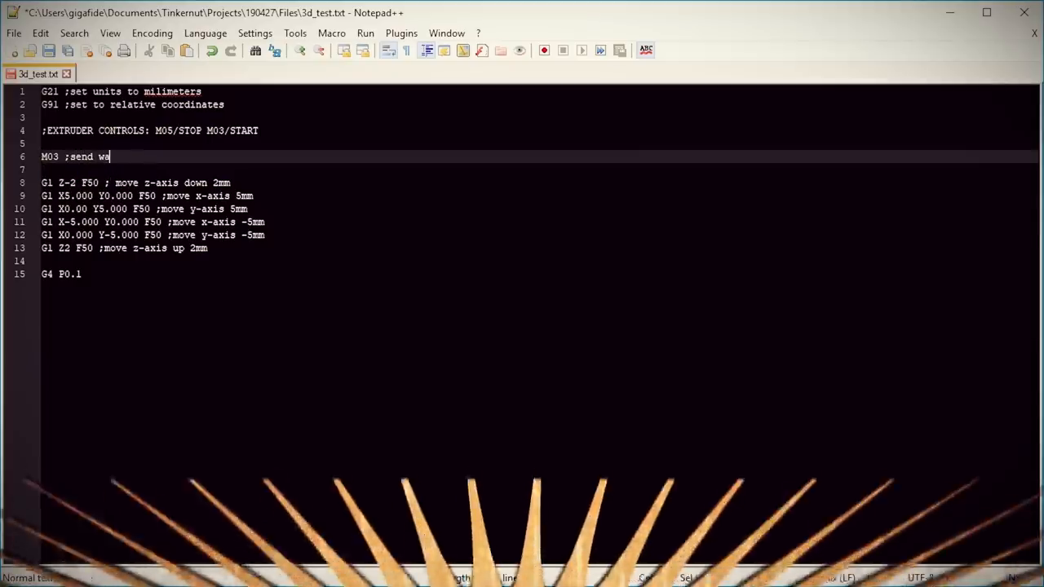
{"action": "type", "text": "keup signal to extrud"}
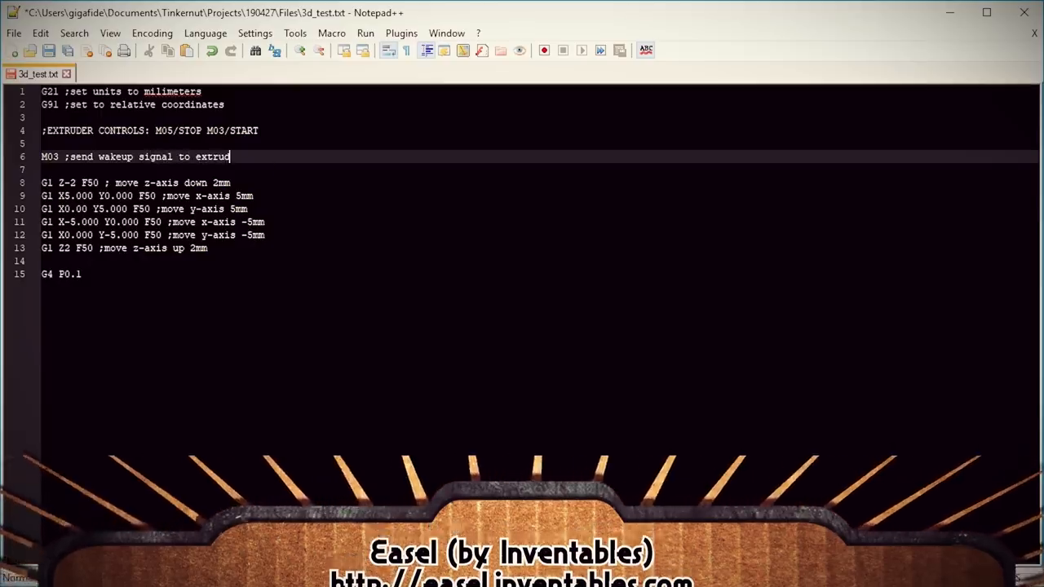
{"action": "key", "text": "enter"}
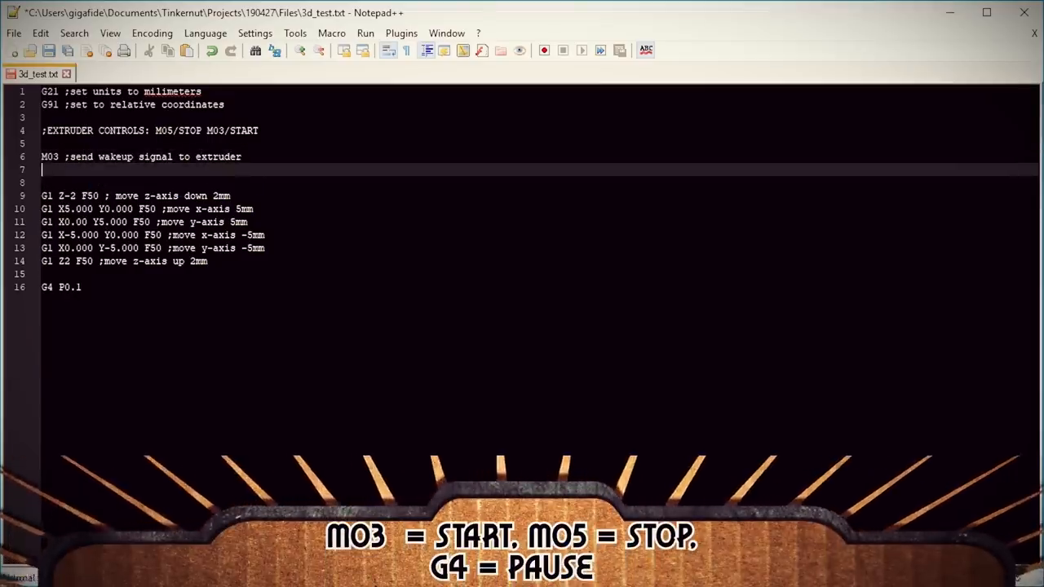
{"action": "type", "text": "G04"}
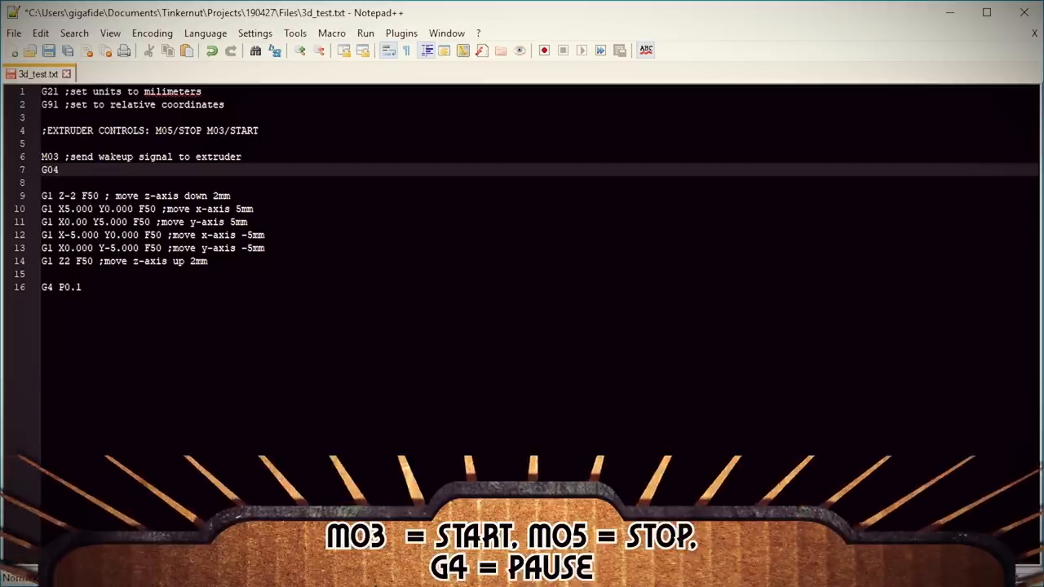
{"action": "type", "text": "P20"}
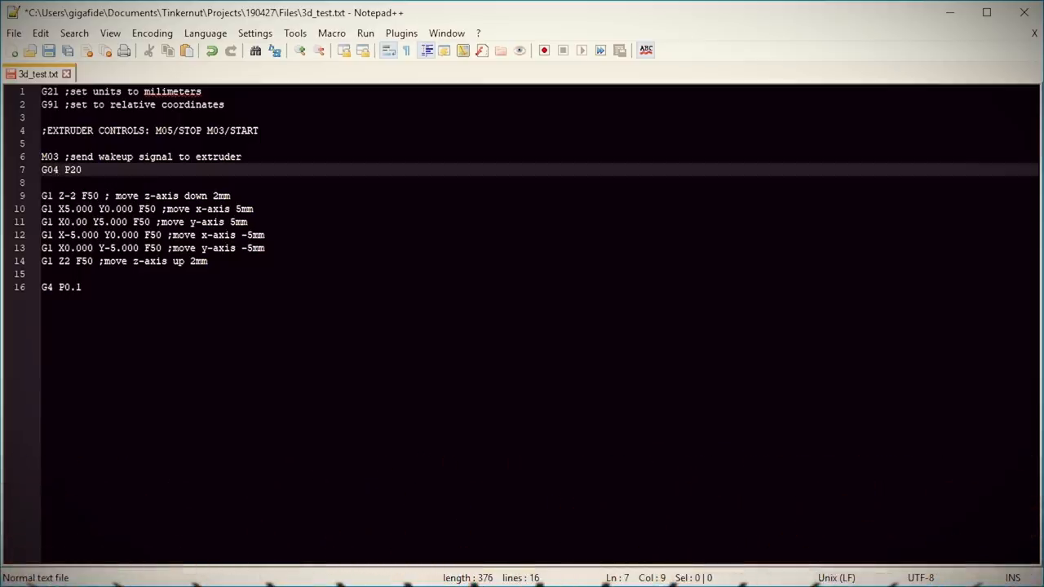
{"action": "type", "text": ";pause program for 20 seconds"}
{"action": "type", "text": "M05 ;stop"}
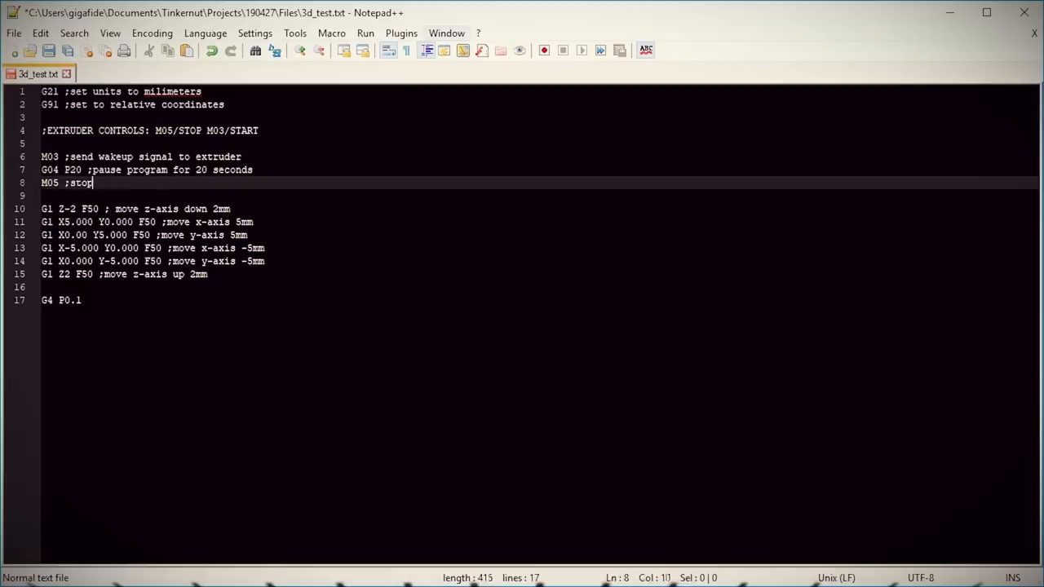
Wrap the square's moves with 'M03 ;start extruder' before and 'M05 ;stop extruder' after.
{"action": "type", "text": "extruder"}
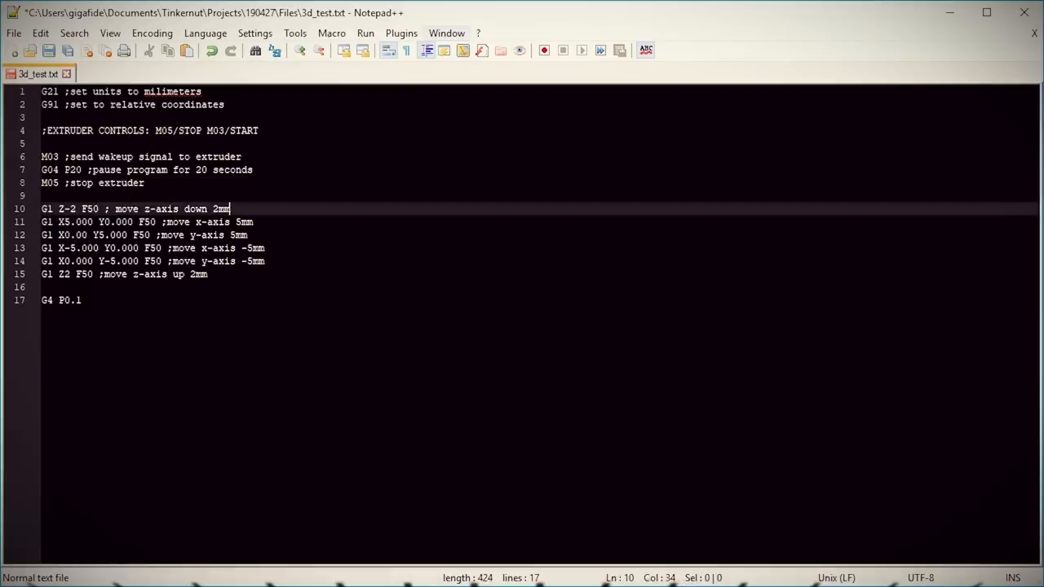
{"action": "type", "text": "M03 ;"}
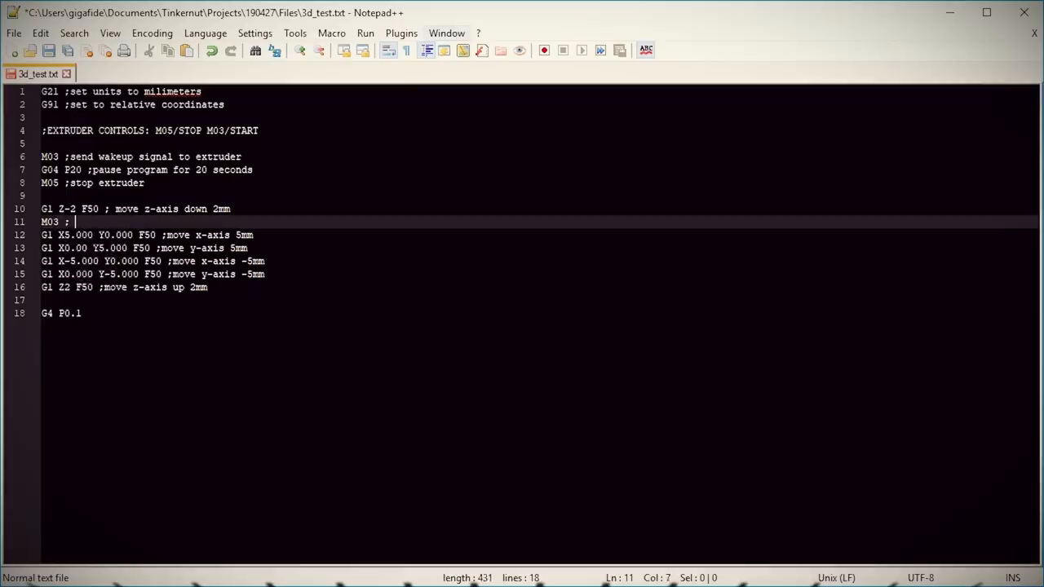
{"action": "type", "text": "start extruder"}
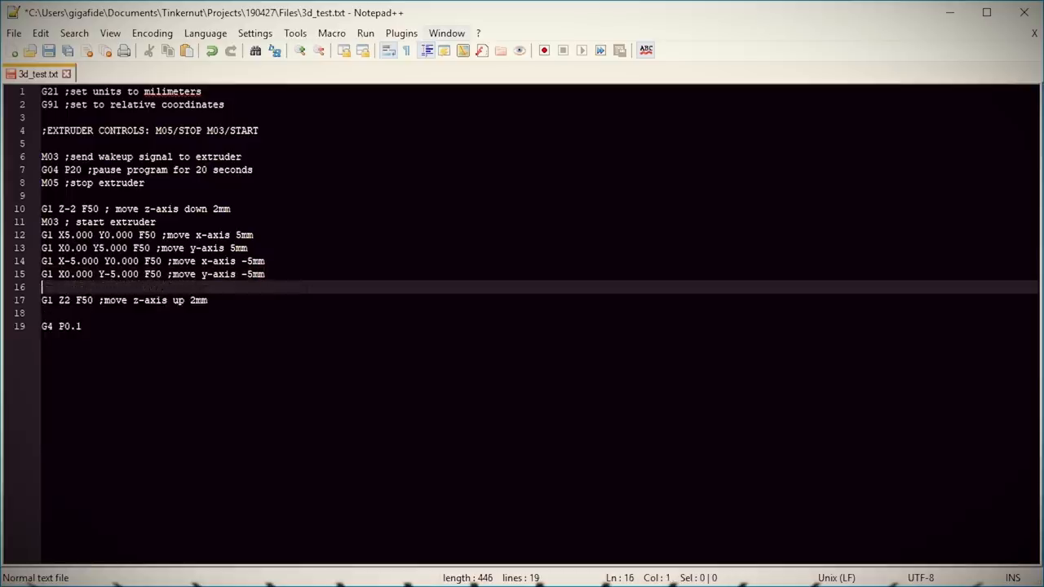
{"action": "type", "text": "M05 ;"}
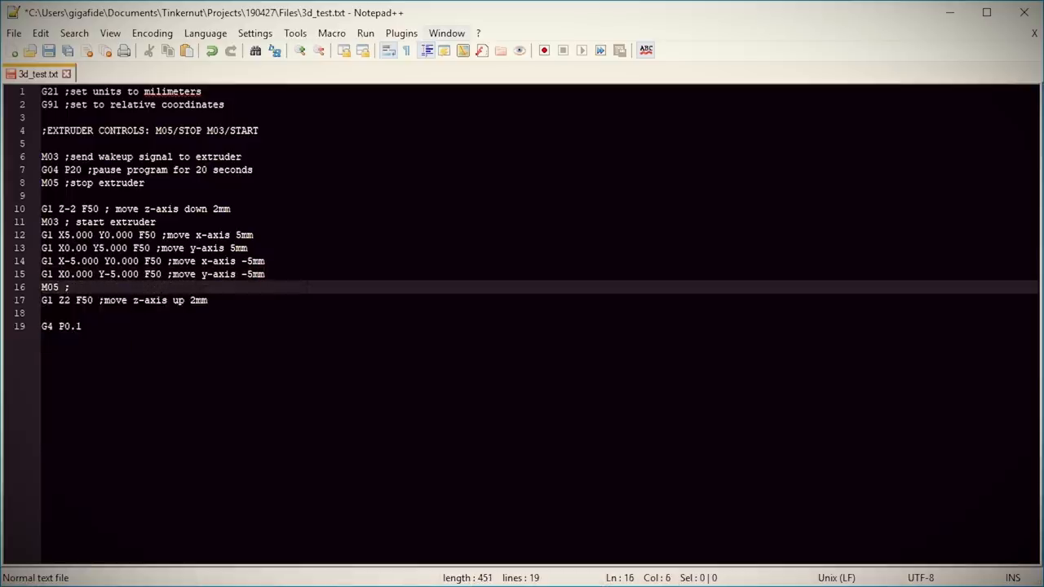
{"action": "type", "text": "stop extruder"}
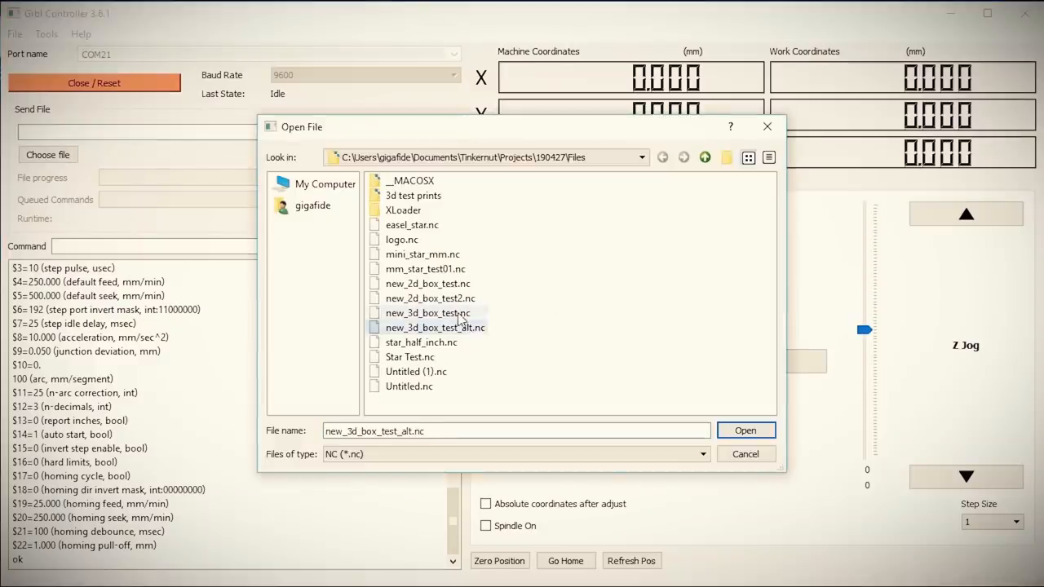
Open new_3d_box_test_alt.nc as the file to send to the machine.
{"action": "left_click", "coordinate": [744, 430]}
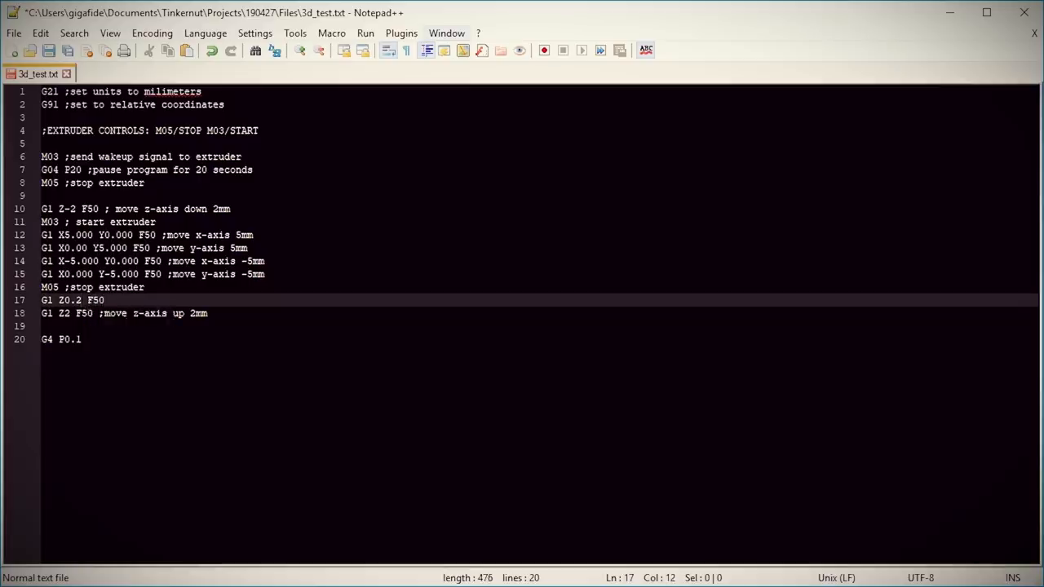
Comment the G1 Z0.2 line as ';move z-axis up 0.2mm' and add the '(LAYER' label.
{"action": "type", "text": ";move z-axis u"}
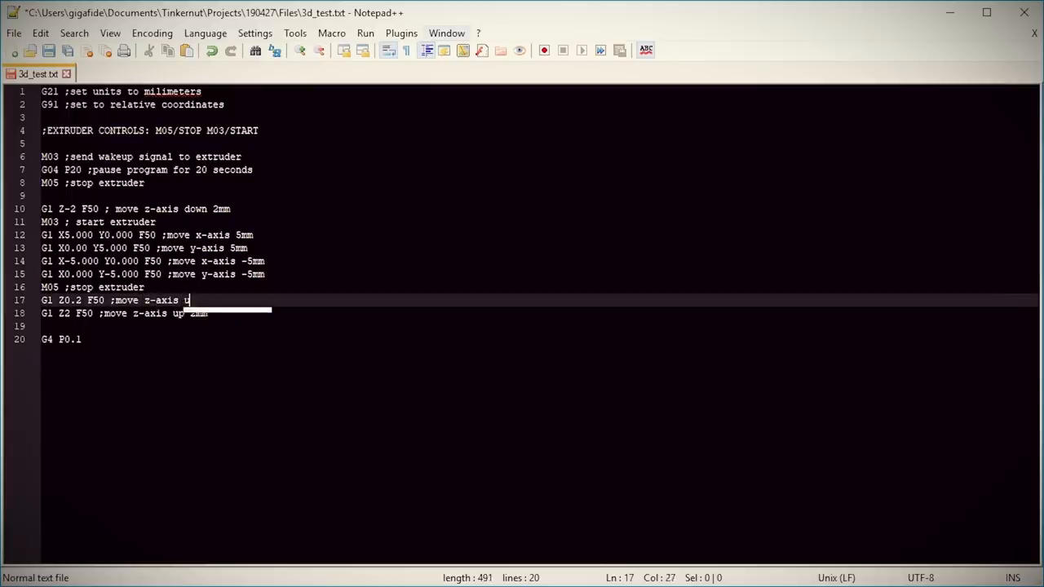
{"action": "type", "text": "up 0.2m"}
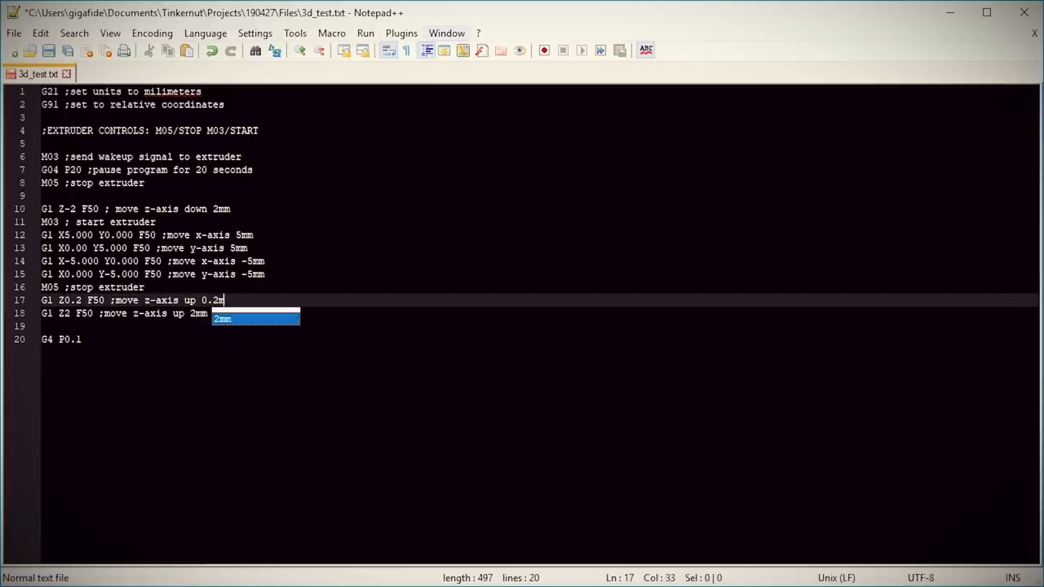
{"action": "type", "text": "m"}
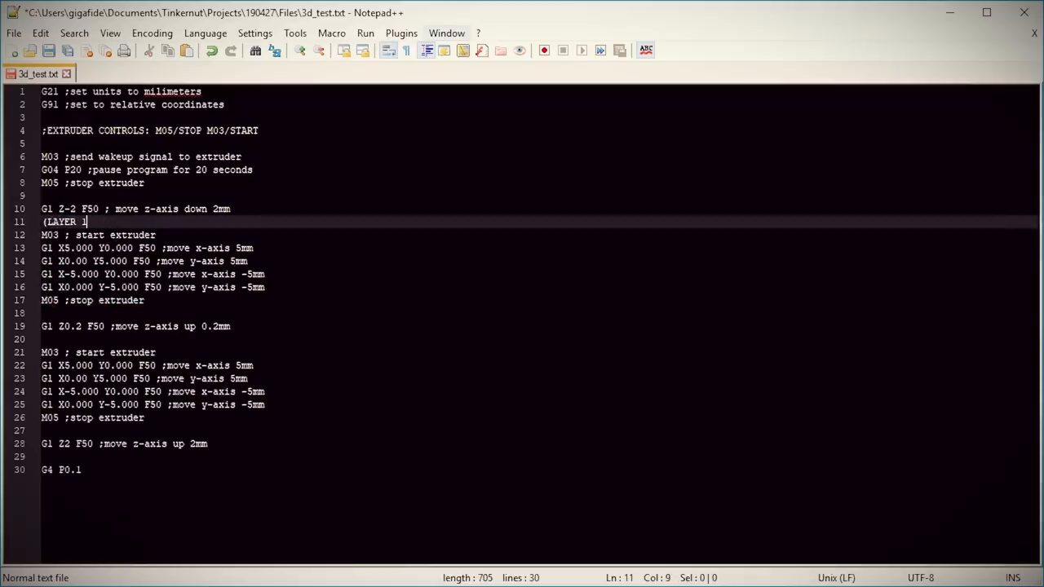
{"action": "type", "text": "(LAYER"}
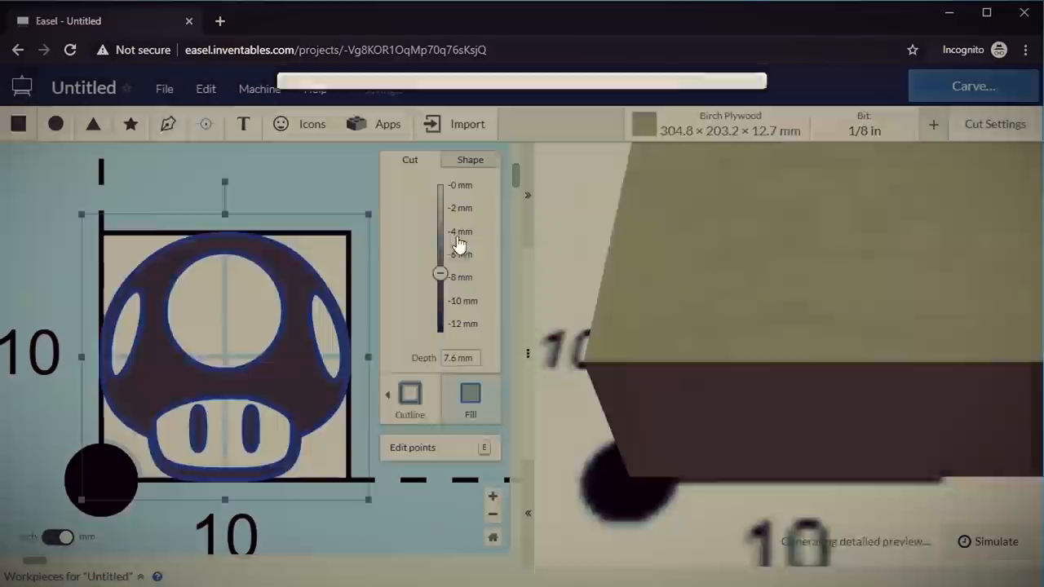
Set the mushroom to cut along its outline only at 1.5 mm depth.
{"action": "left_click", "coordinate": [409, 396]}
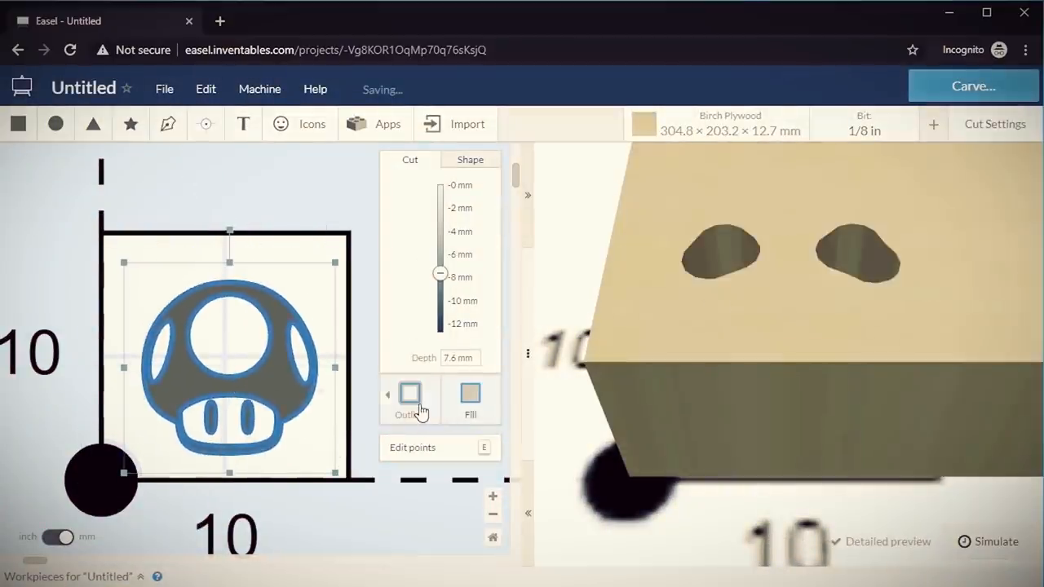
{"action": "left_click_drag", "start_coordinate": [440, 274], "coordinate": [441, 209]}
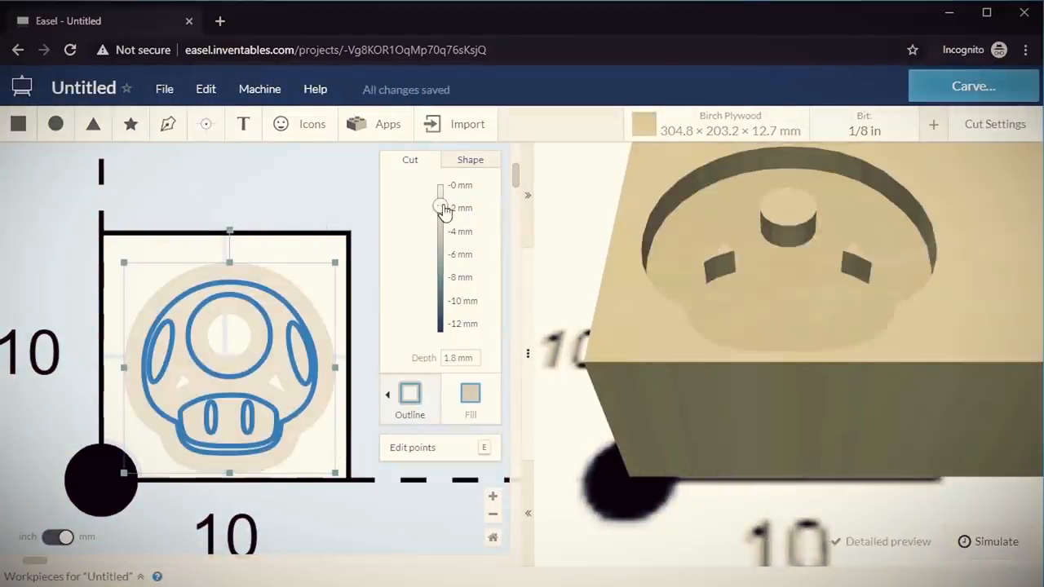
{"action": "left_click", "coordinate": [864, 124]}
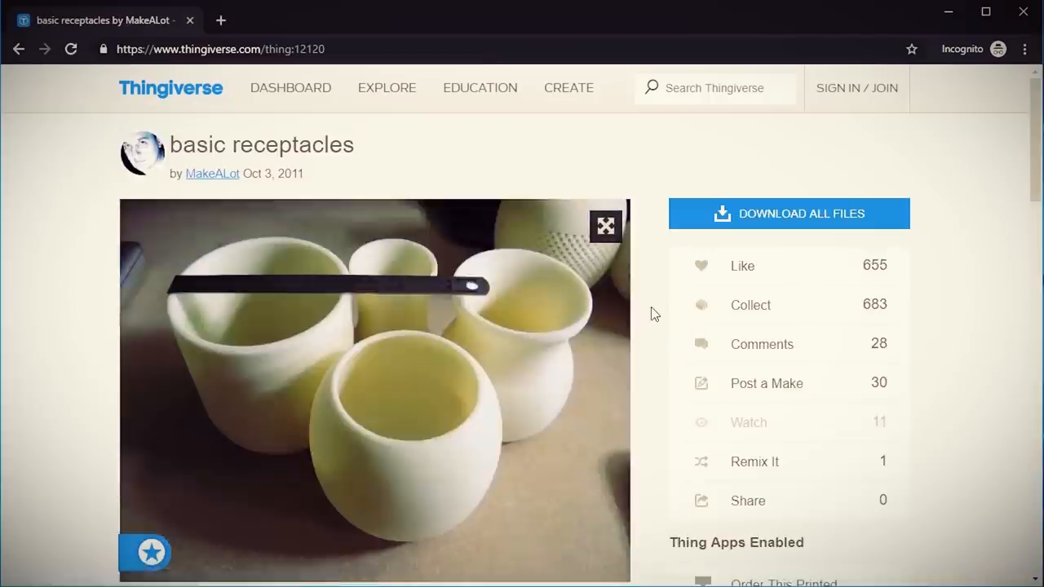
Export the bowl model as G-code from Slic3r.
{"action": "left_click", "coordinate": [790, 213]}
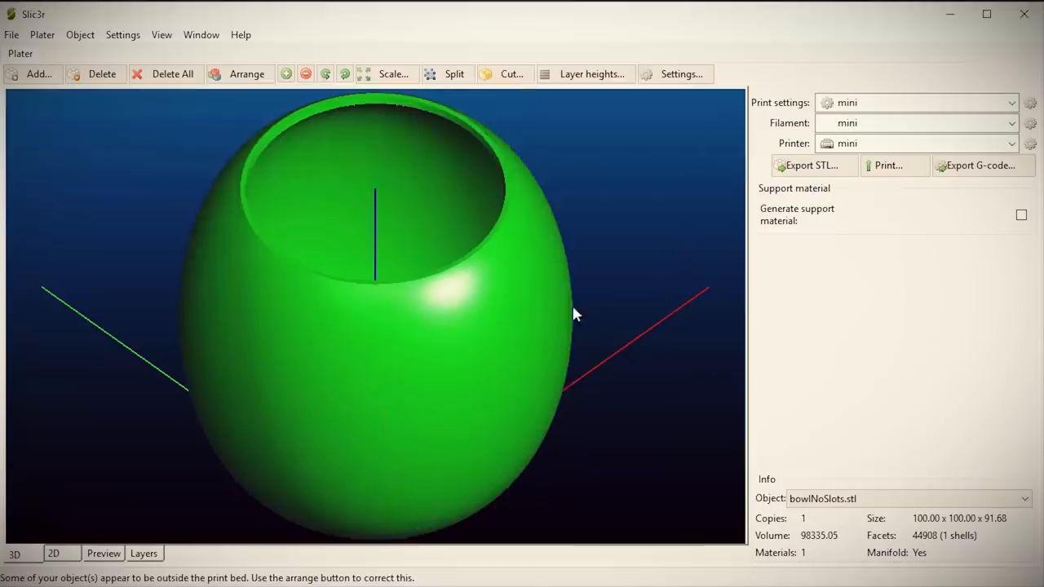
{"action": "left_click", "coordinate": [393, 73]}
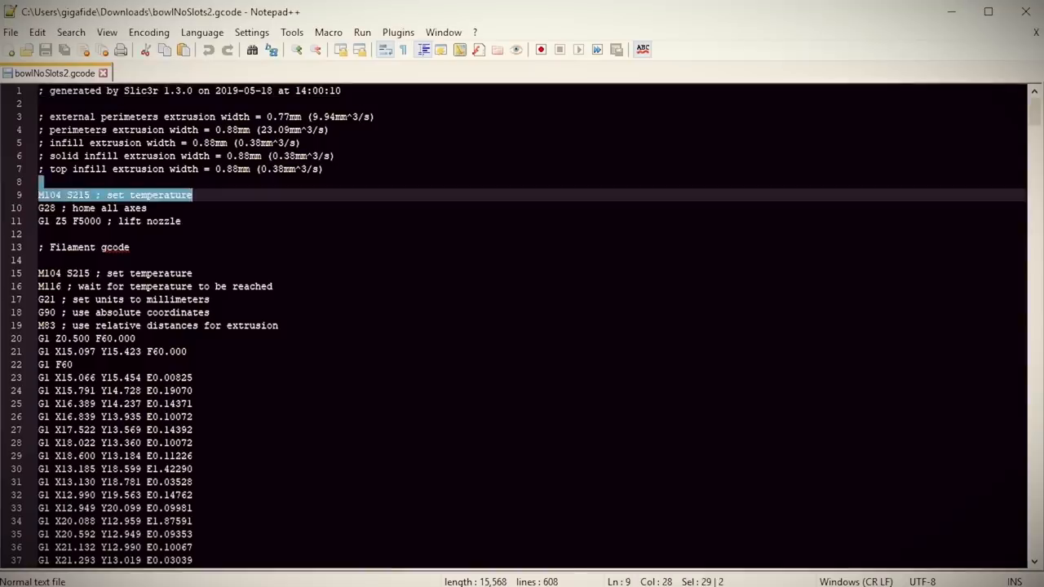
{"action": "scroll", "scroll_direction": "down", "scroll_amount": 3}
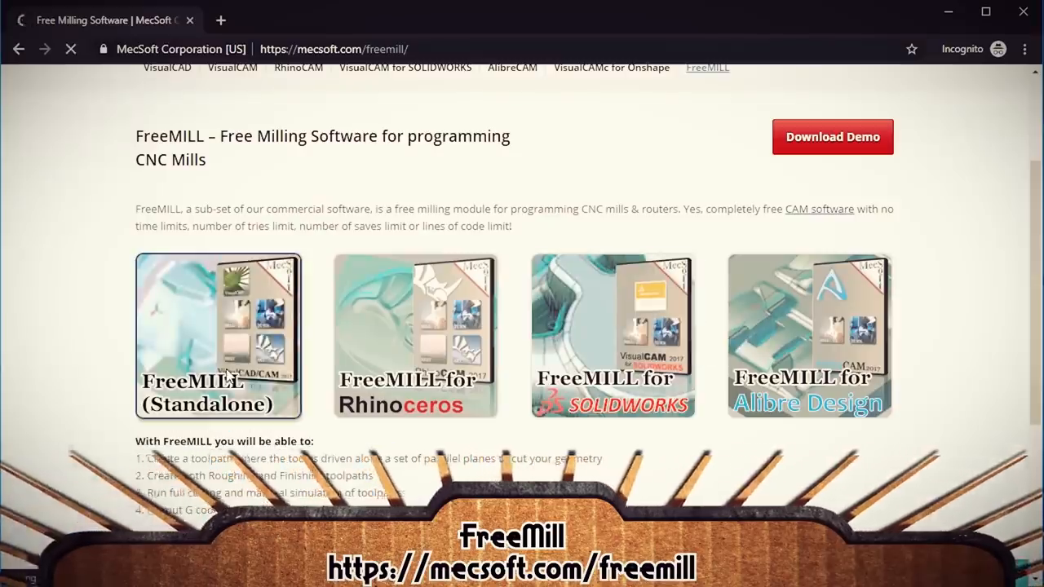
{"action": "left_click", "coordinate": [832, 137]}
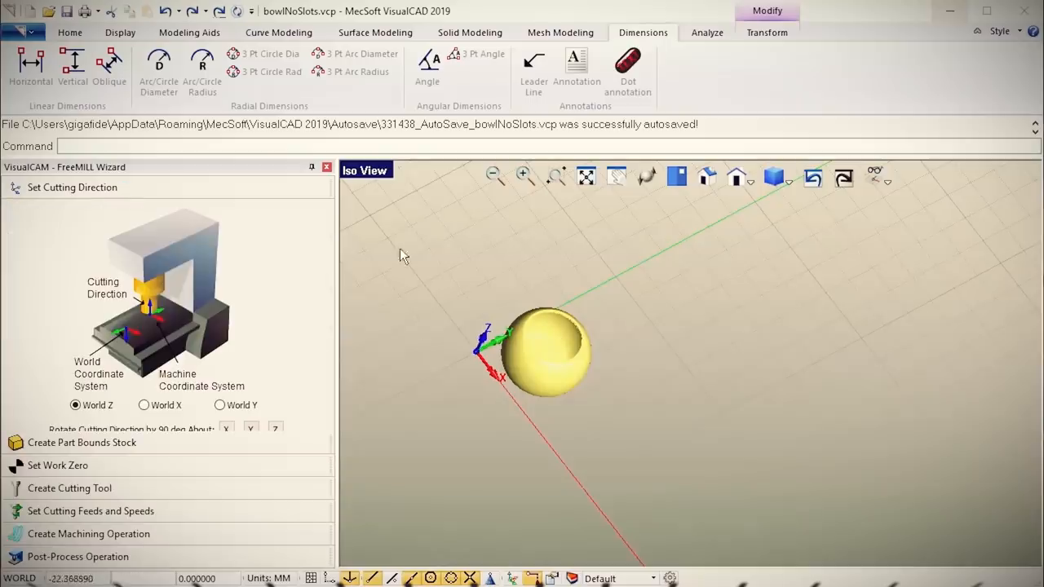
Advance the FreeMILL wizard through Create Cutting Tool to the Post-Process Operation step.
{"action": "left_click", "coordinate": [708, 176]}
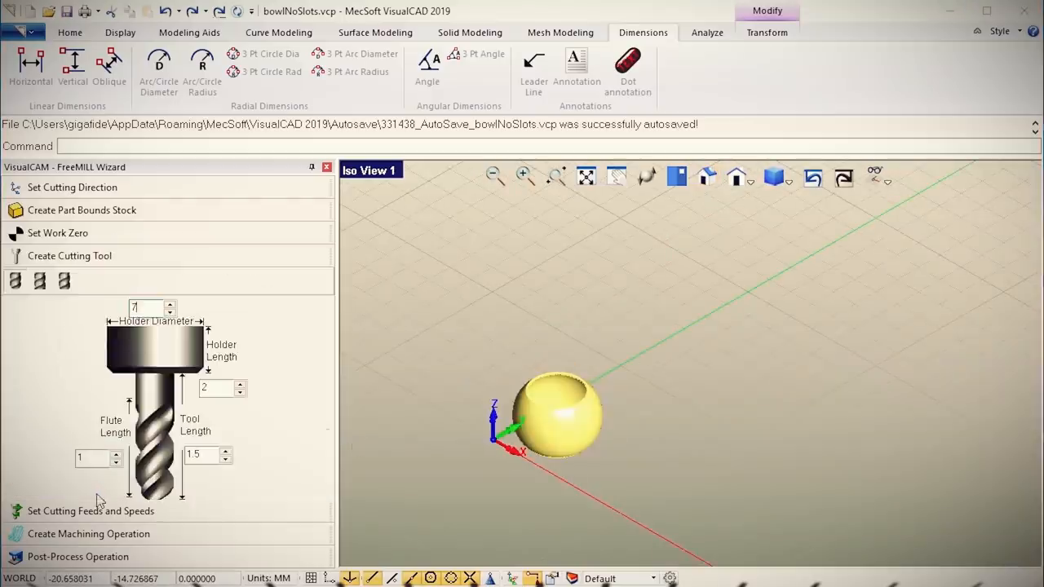
{"action": "left_click", "coordinate": [78, 556]}
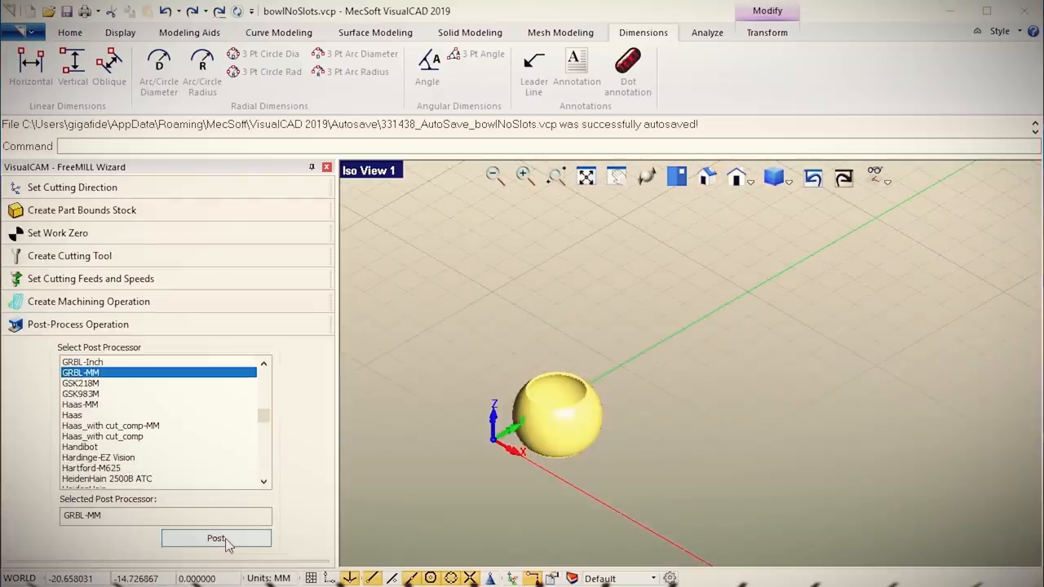